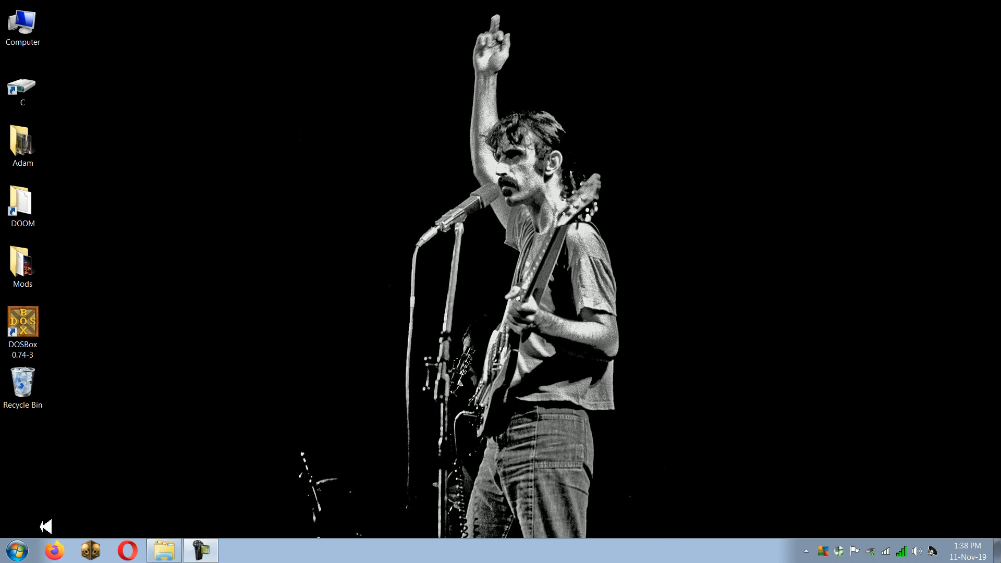
# Launch SLADE from the Start menu to reach its start page
pyautogui.click(15, 550)
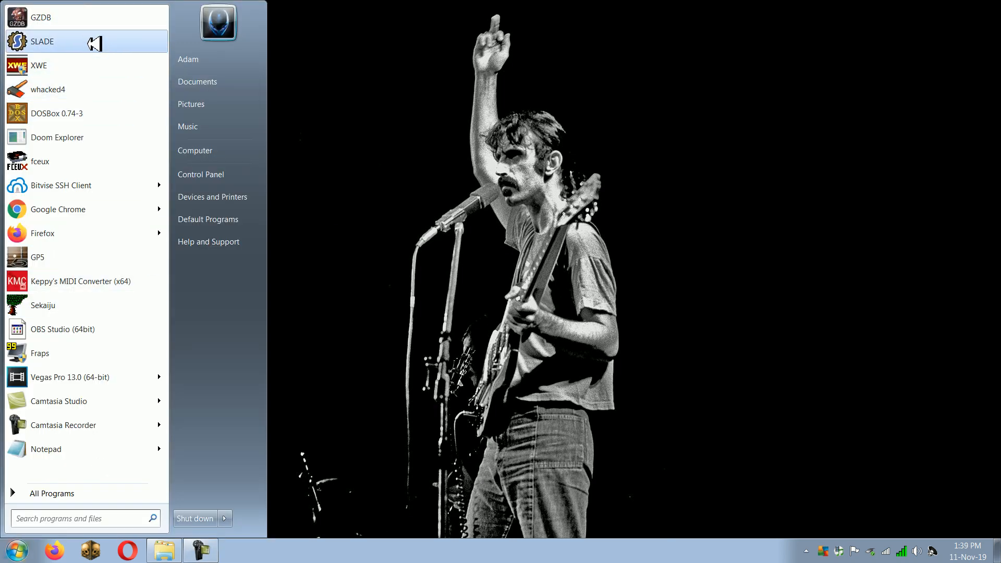
pyautogui.click(43, 41)
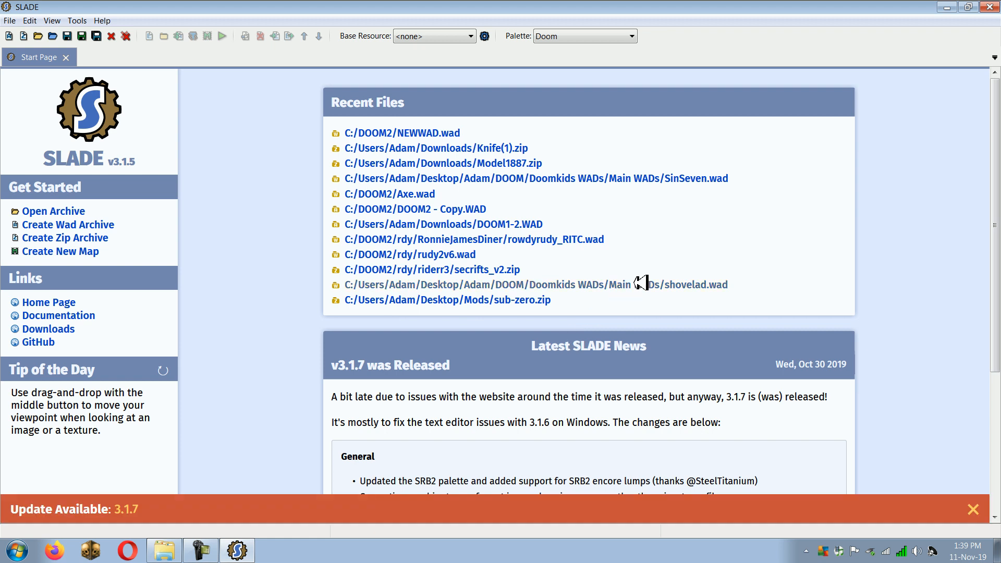
pyautogui.moveTo(832, 304)
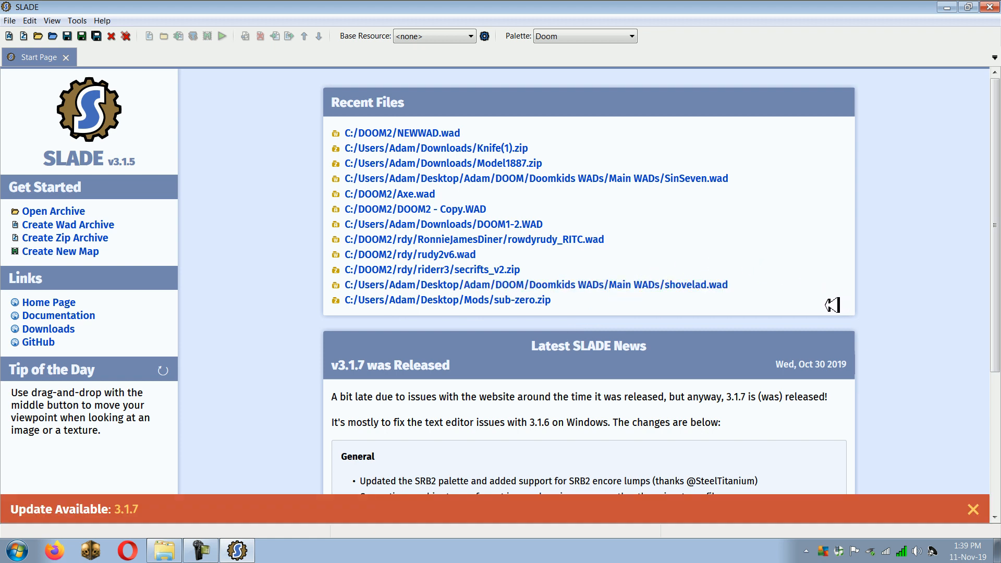
pyautogui.moveTo(442, 162)
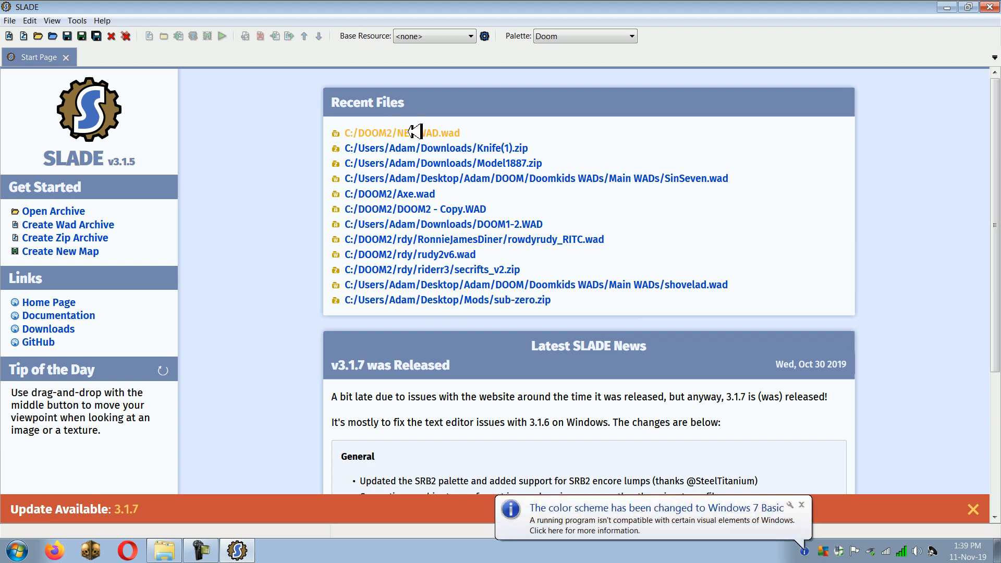
# Load the recent archive NEWWAD.wad and select its D_DM2TTL music entry
pyautogui.click(402, 133)
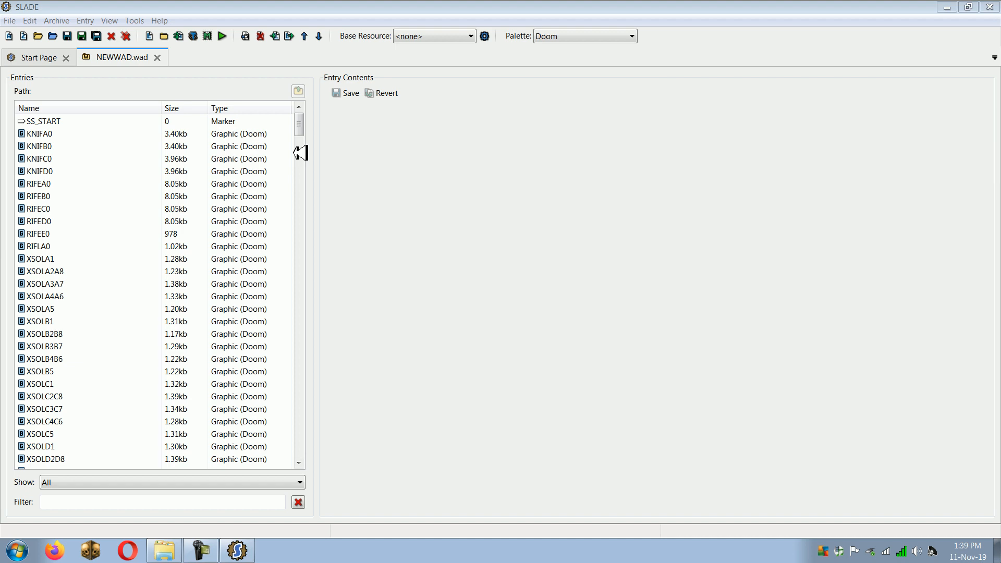
pyautogui.scroll(-3)
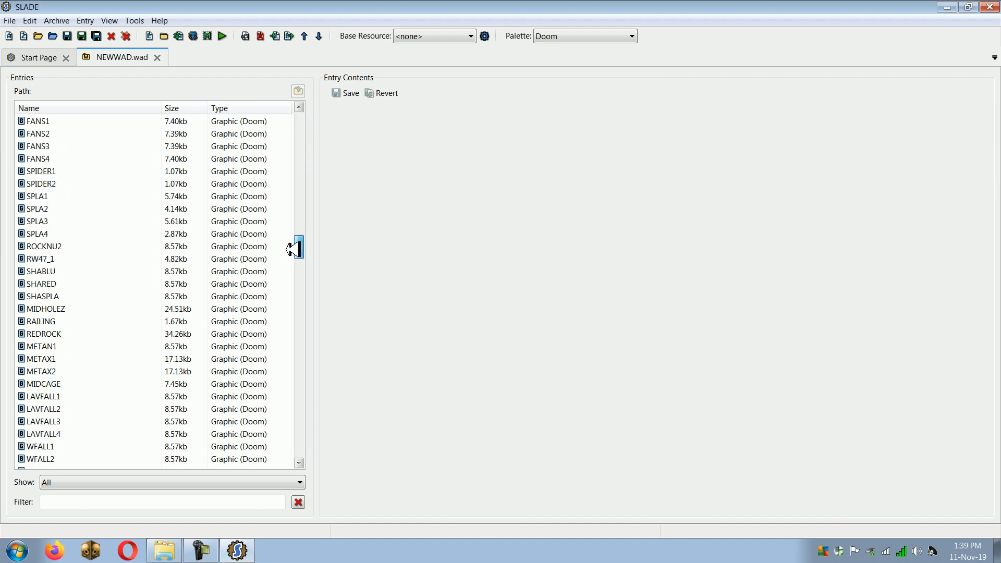
pyautogui.scroll(-3)
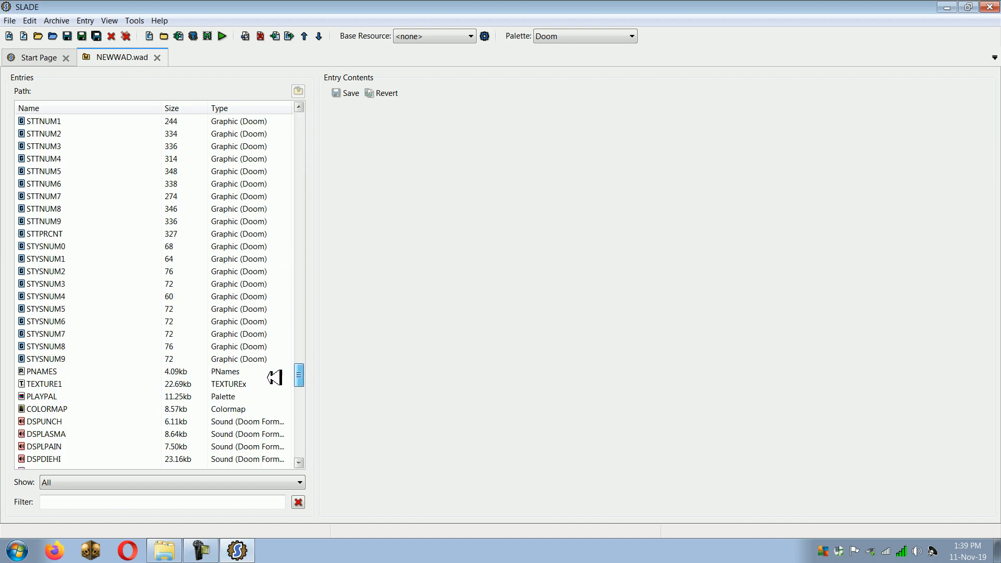
pyautogui.scroll(-3)
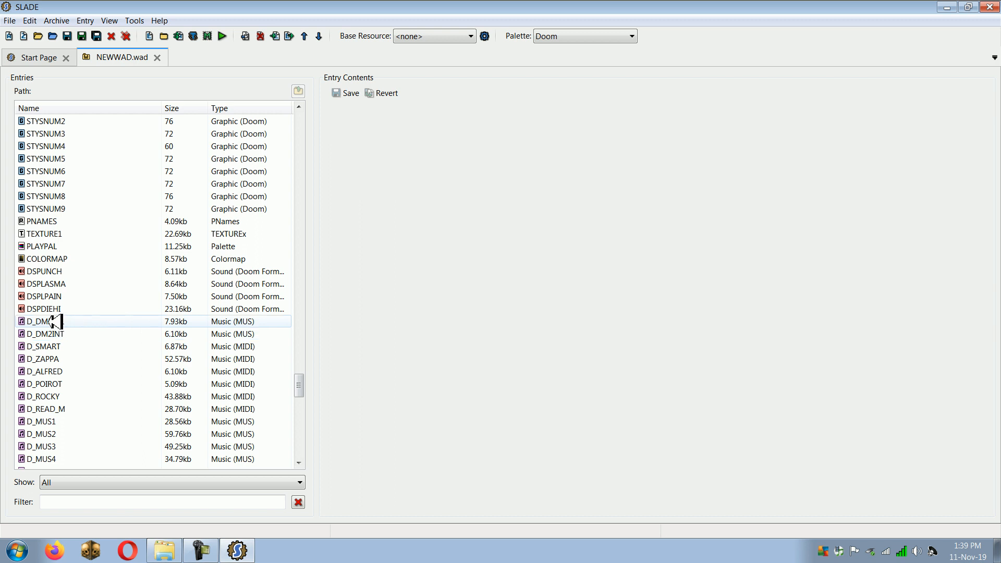
pyautogui.click(45, 321)
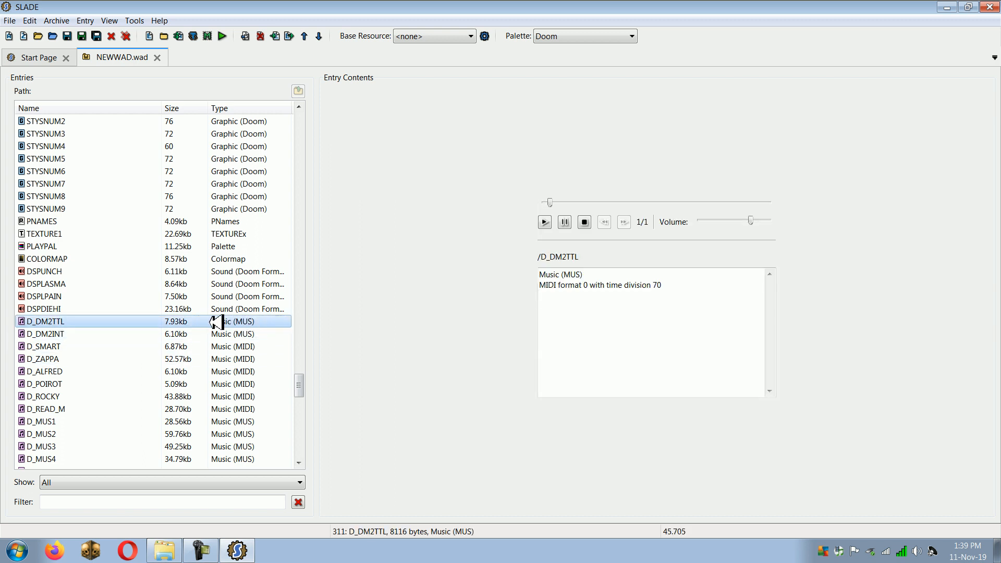
# Convert D_DM2TTL from MUS to MIDI via its context menu and play the result
pyautogui.rightClick(44, 321)
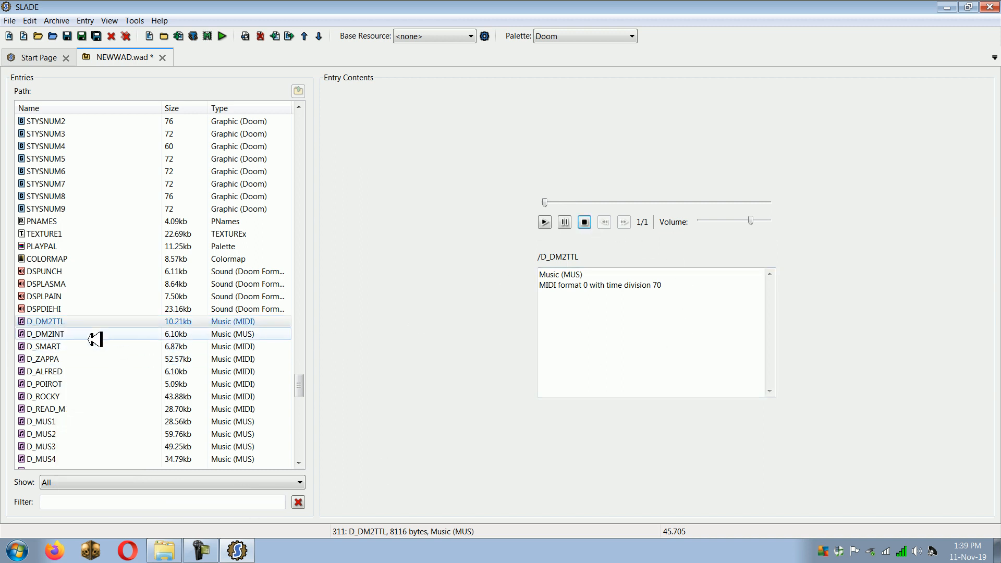
pyautogui.click(45, 333)
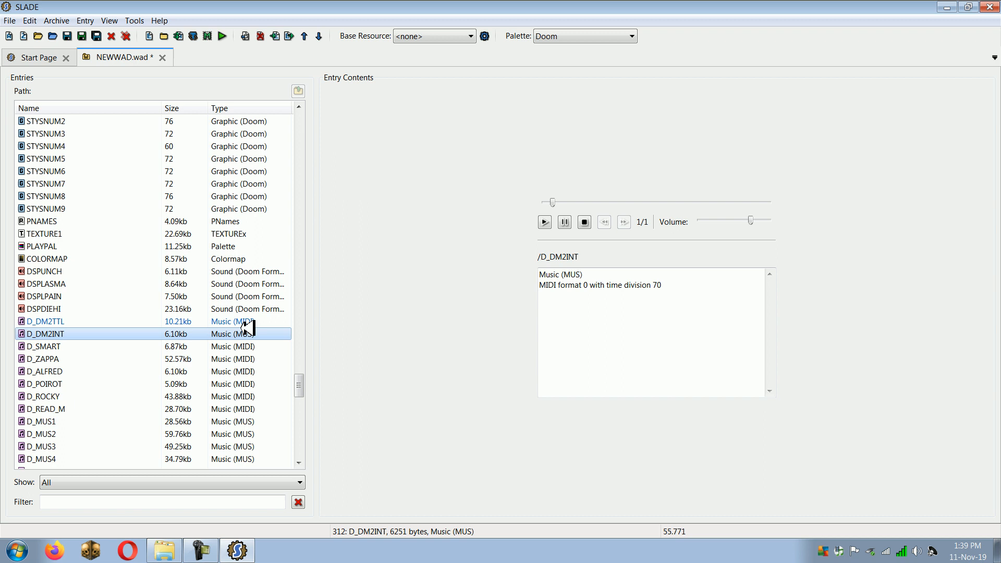
pyautogui.rightClick(45, 321)
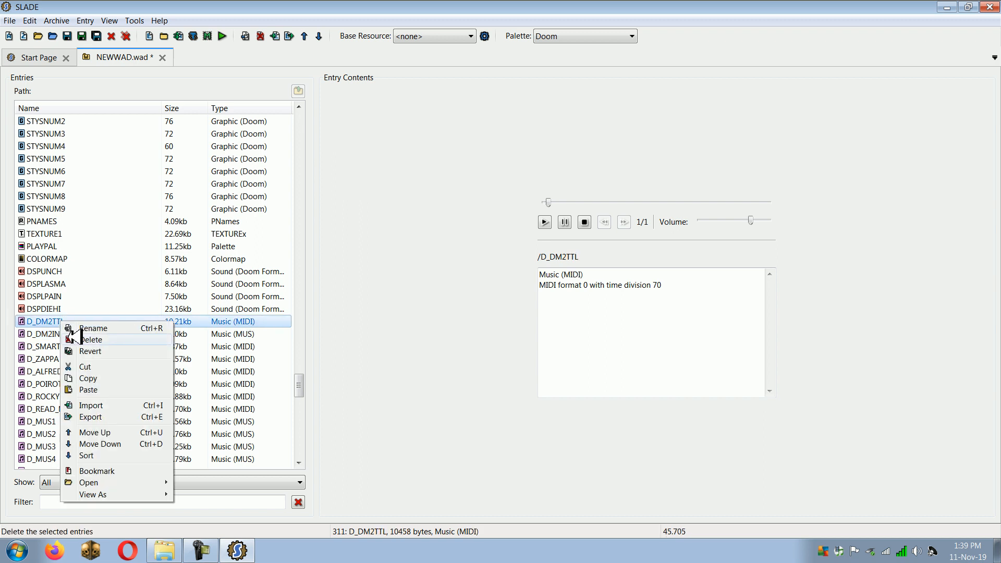
pyautogui.click(91, 418)
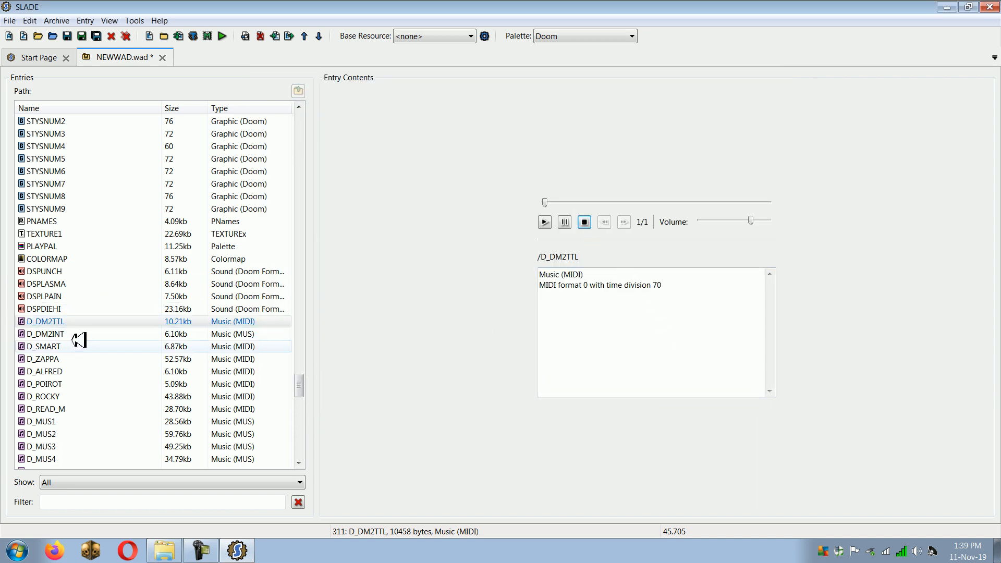
pyautogui.moveTo(377, 412)
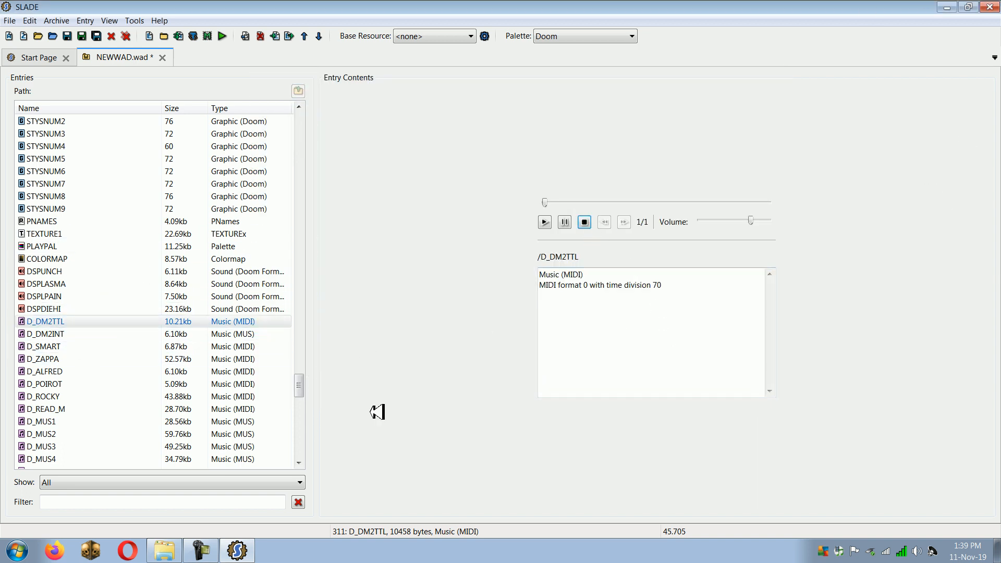
pyautogui.moveTo(566, 335)
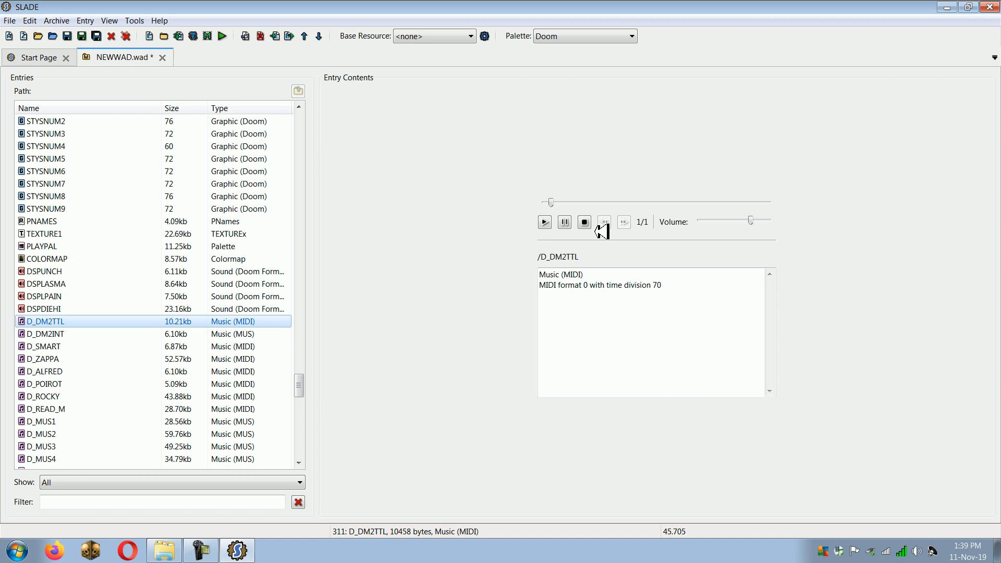
pyautogui.click(544, 222)
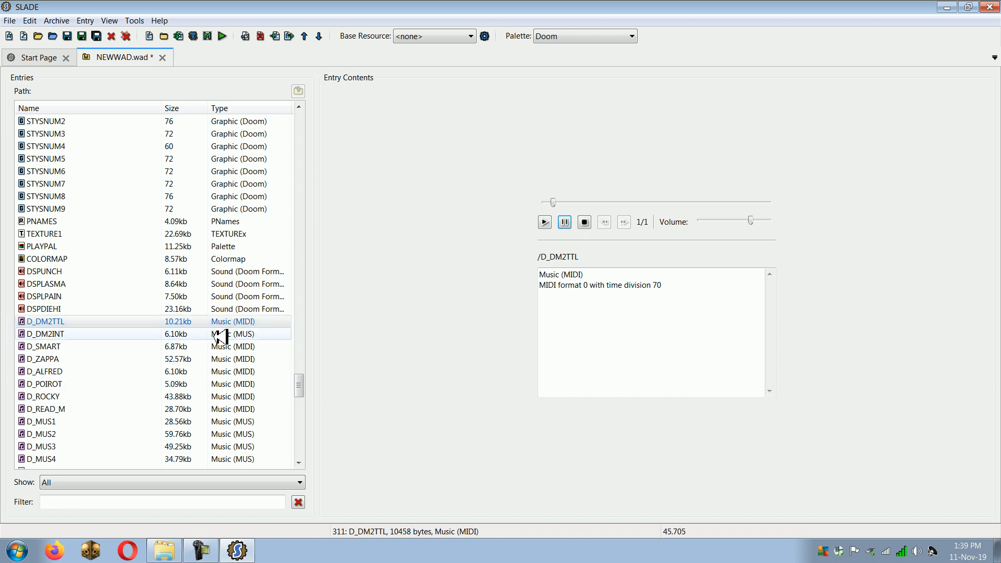
# Exit SLADE confirming Yes, then bring up the midi3mus folder in Explorer
pyautogui.click(990, 7)
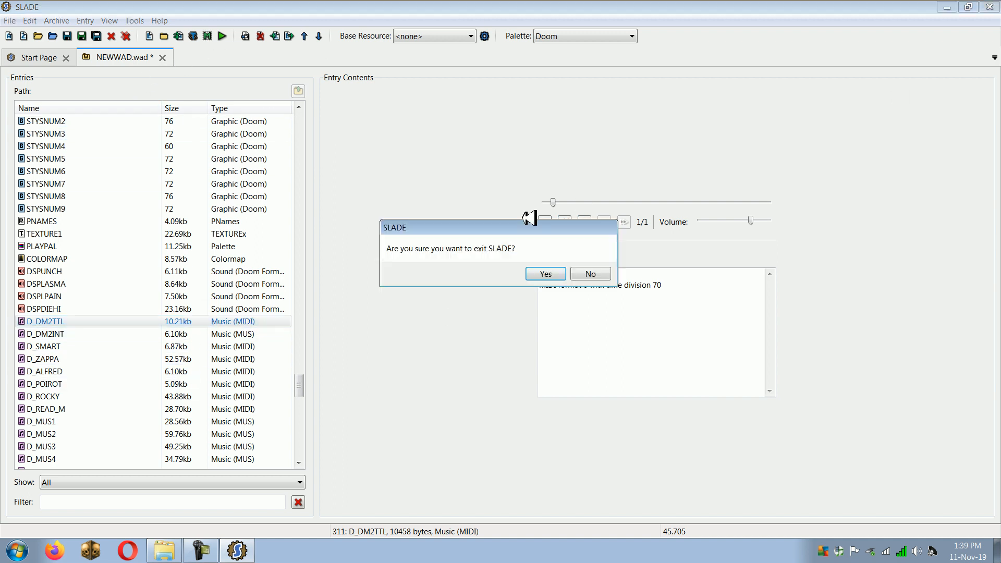
pyautogui.click(545, 274)
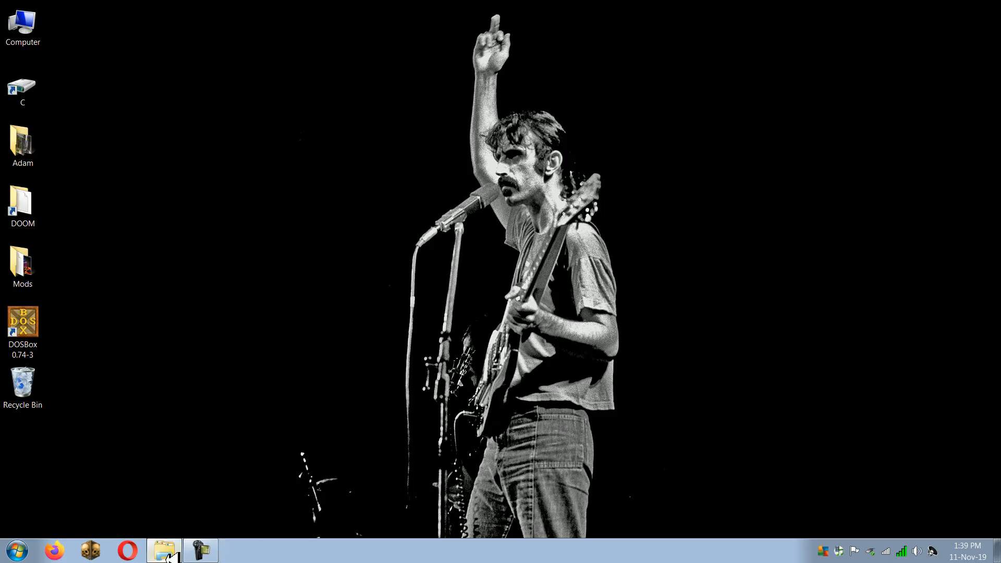
pyautogui.click(163, 550)
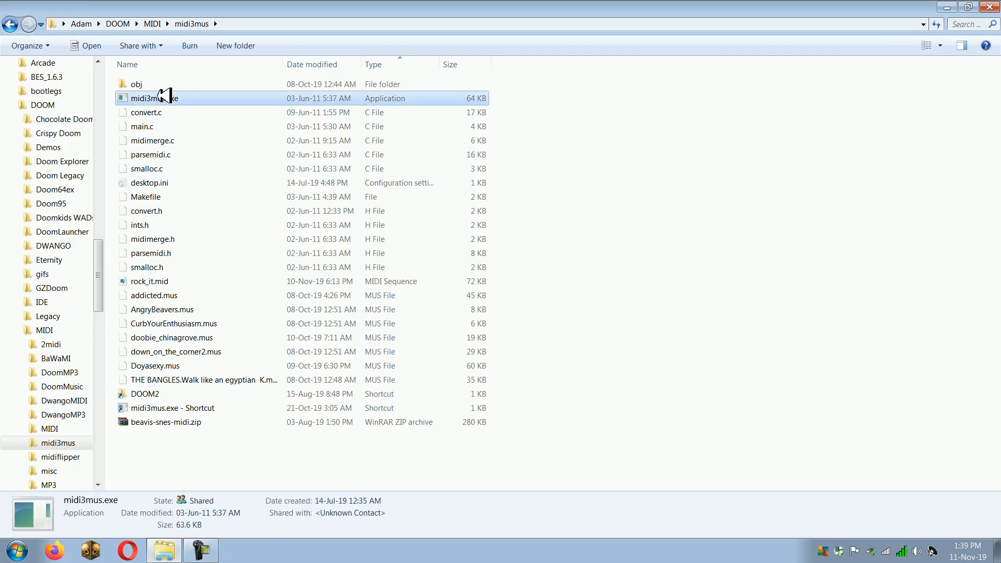
pyautogui.moveTo(166, 423)
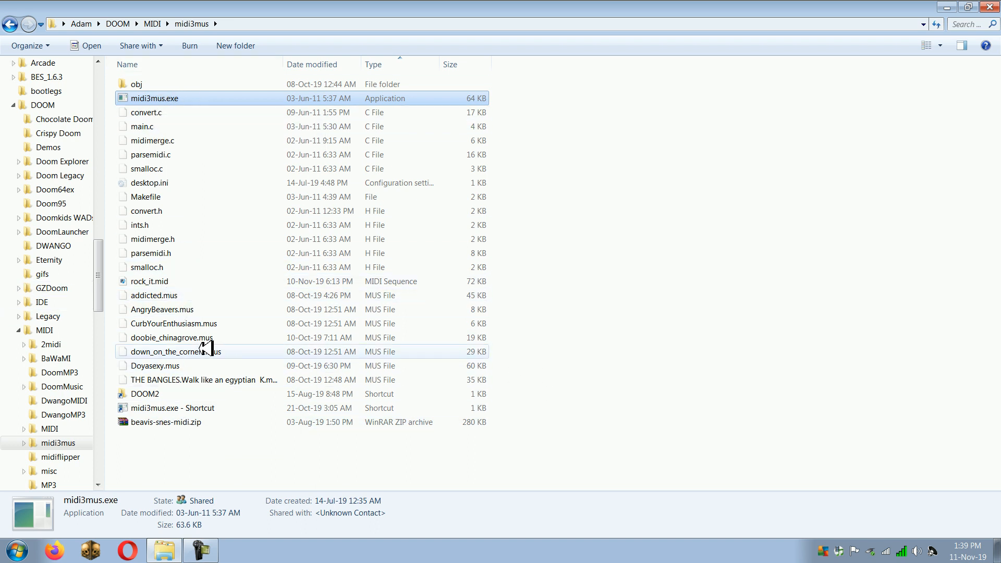
# Convert rock_it.mid with midi3mus.exe and inspect the new 50 KB rock_it.mus
pyautogui.click(149, 280)
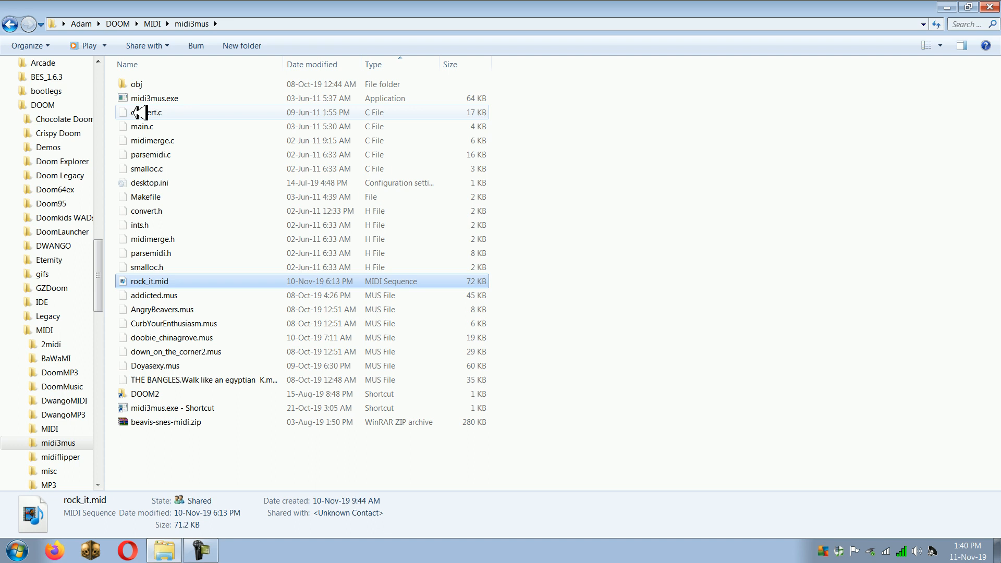
pyautogui.moveTo(362, 252)
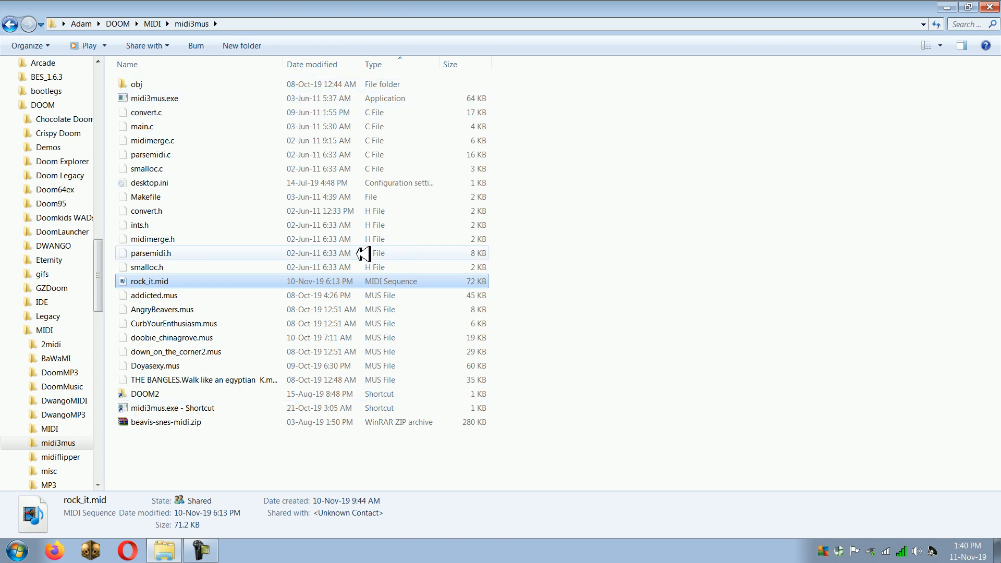
pyautogui.moveTo(152, 282)
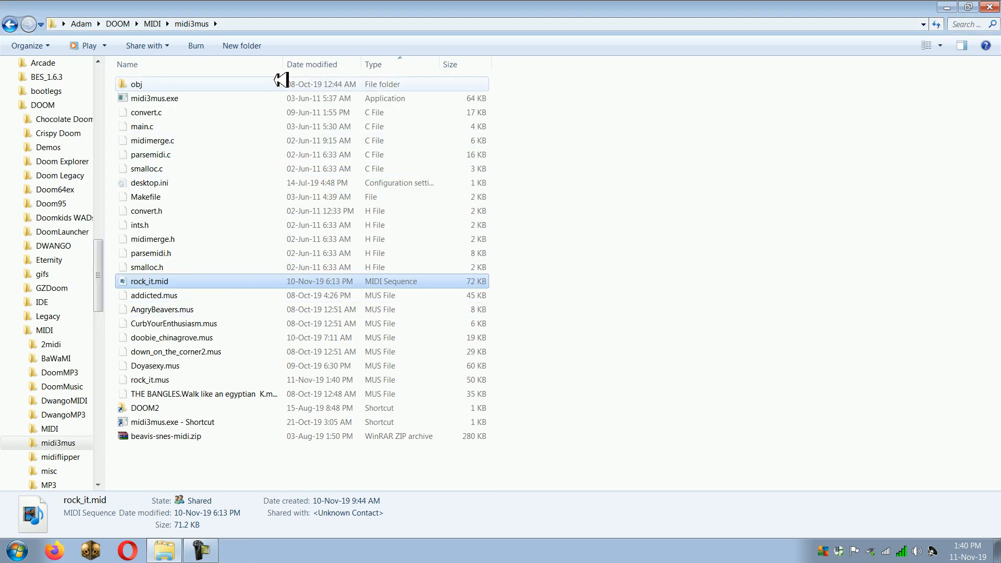
pyautogui.click(151, 380)
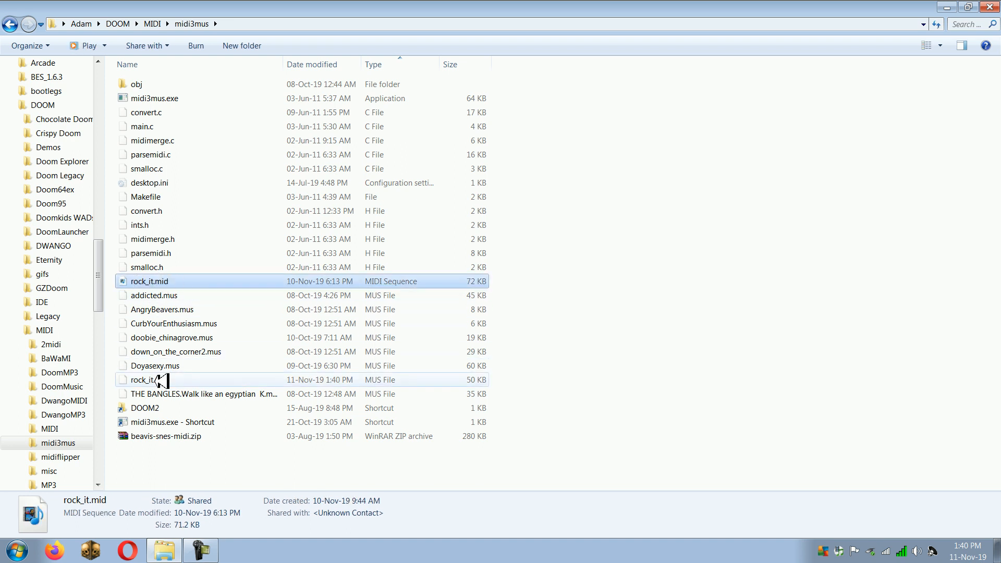
pyautogui.click(149, 380)
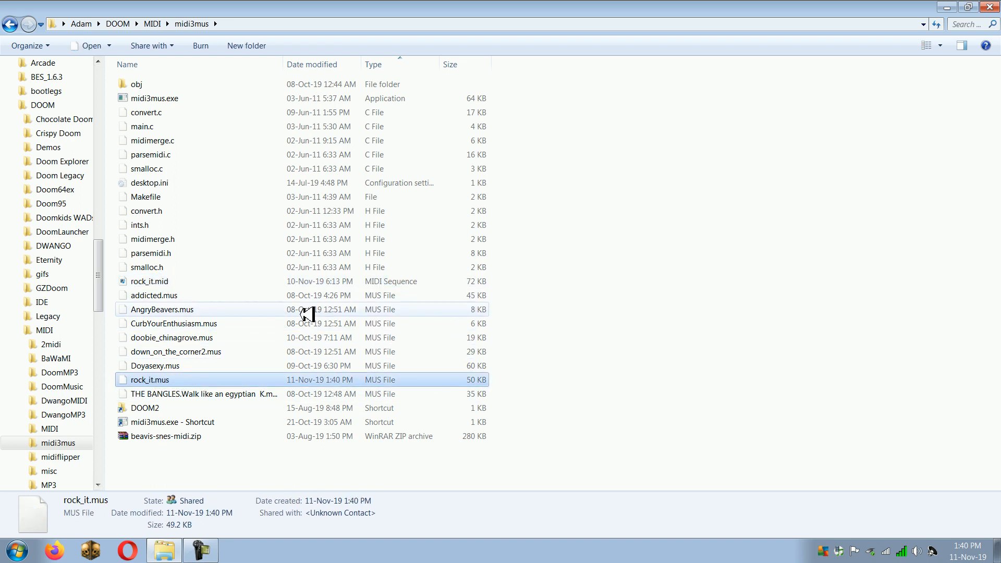
pyautogui.moveTo(501, 386)
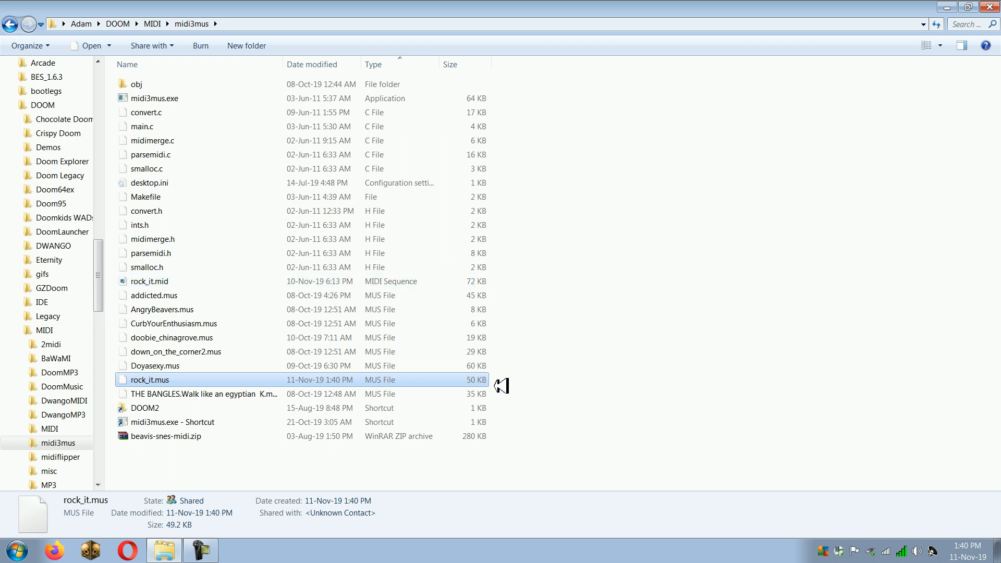
pyautogui.moveTo(484, 383)
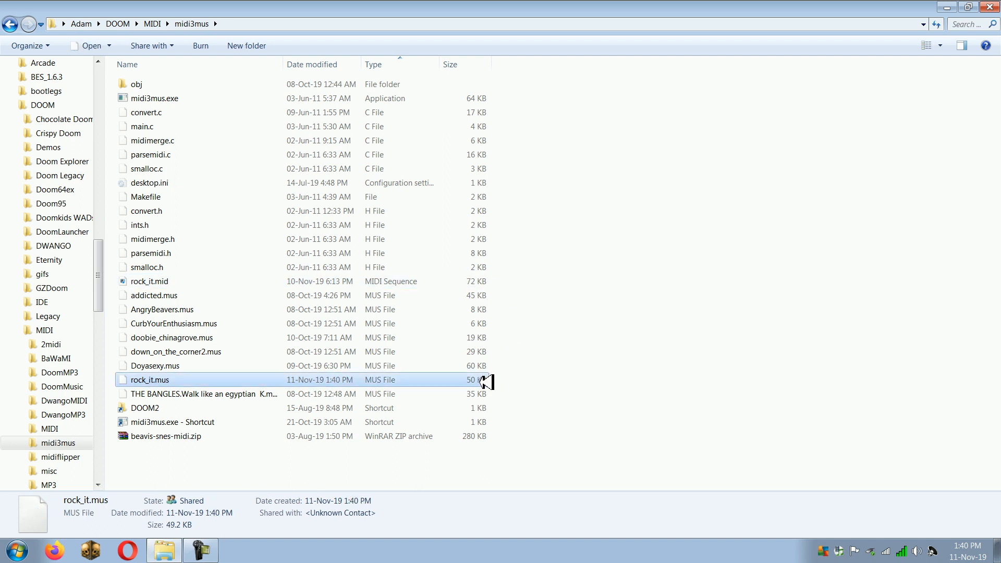
pyautogui.moveTo(43, 288)
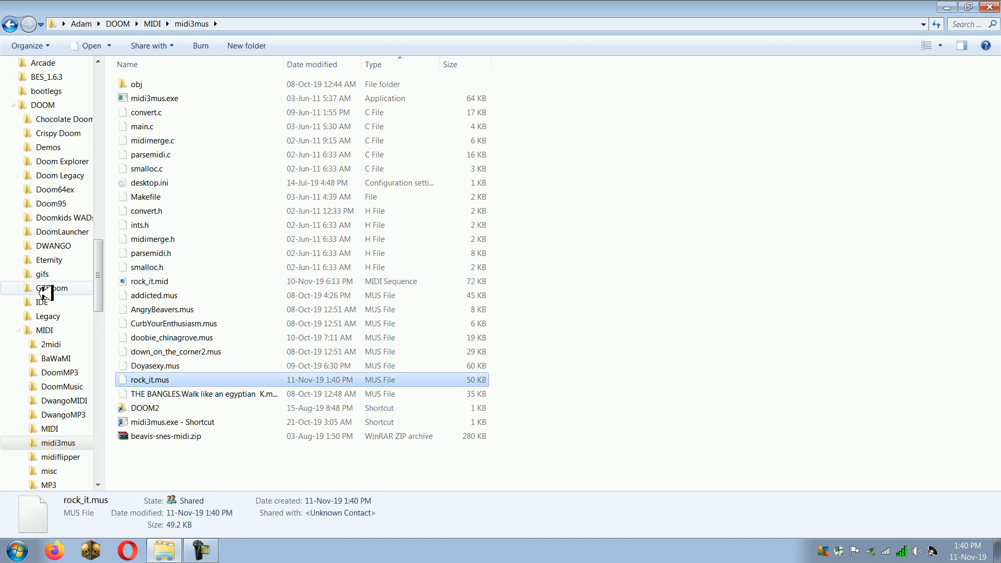
pyautogui.moveTo(147, 385)
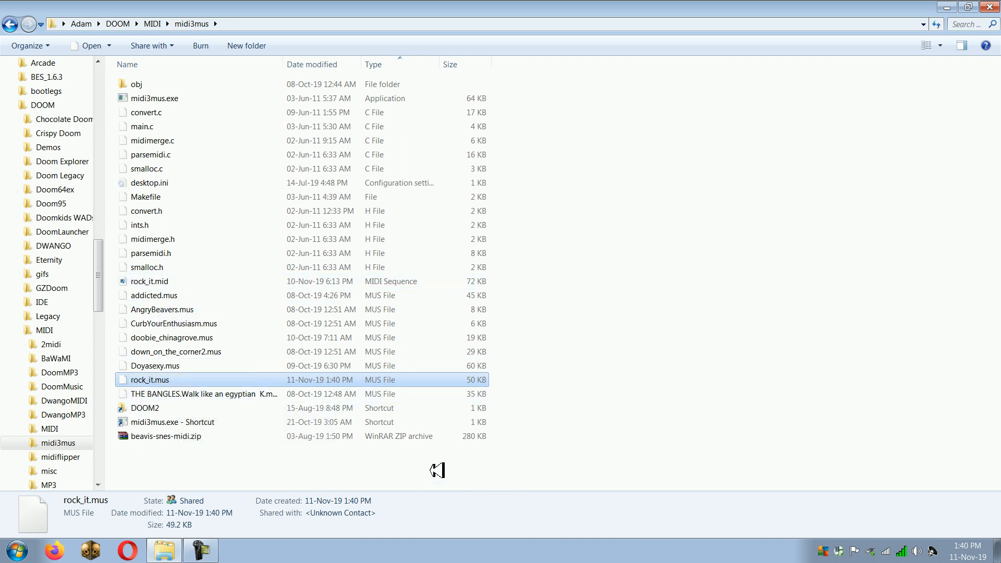
pyautogui.click(149, 281)
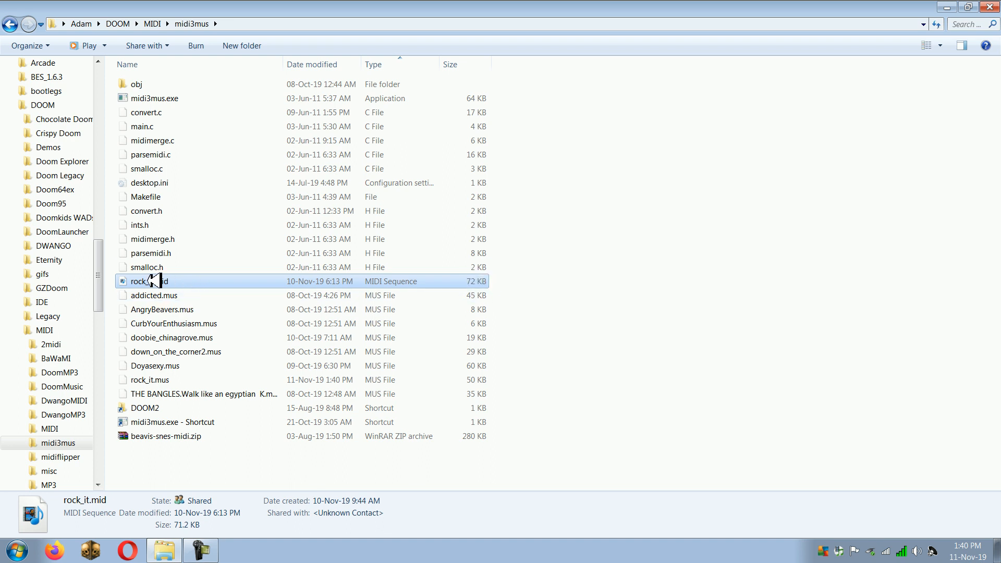
pyautogui.moveTo(153, 98)
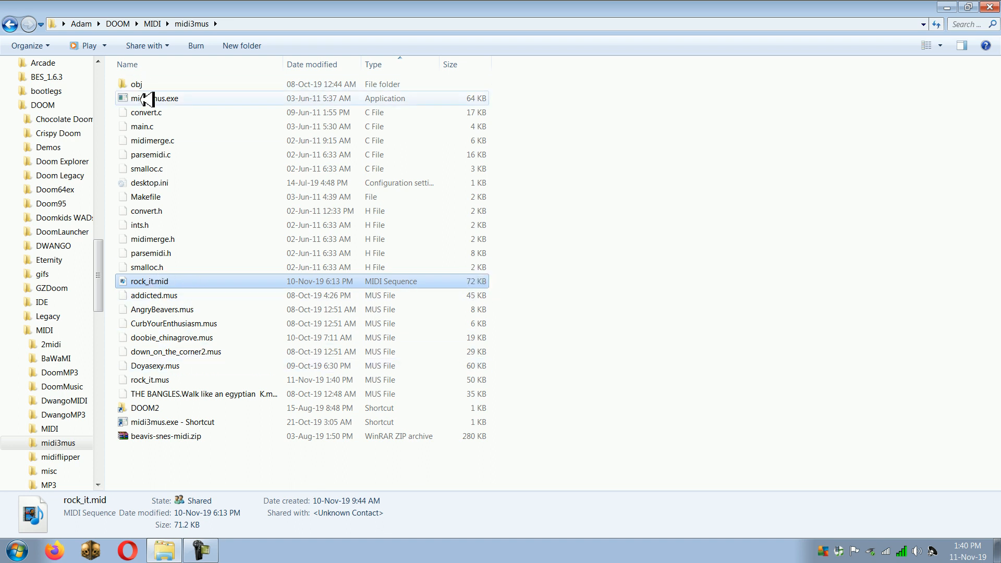
pyautogui.click(151, 379)
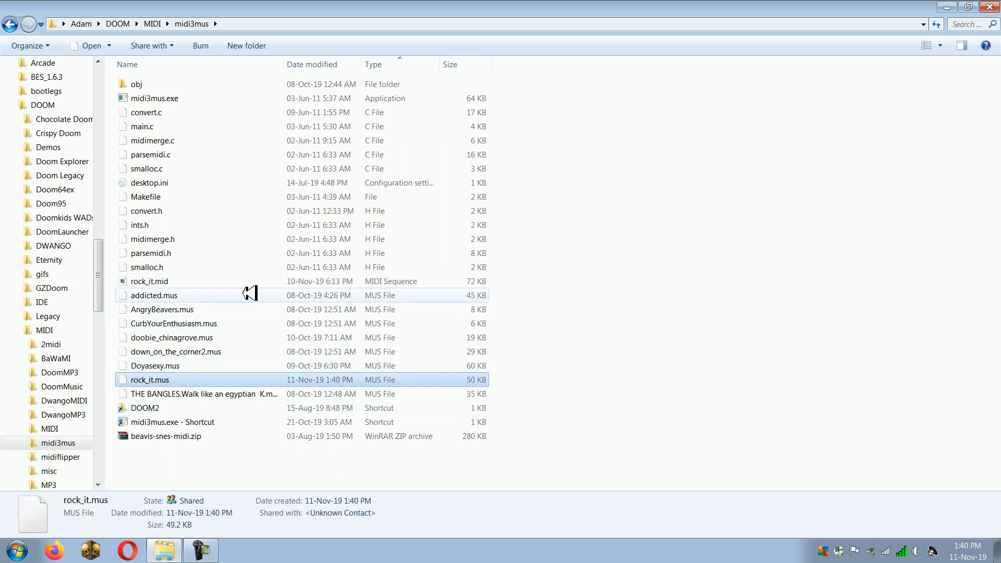
pyautogui.click(150, 281)
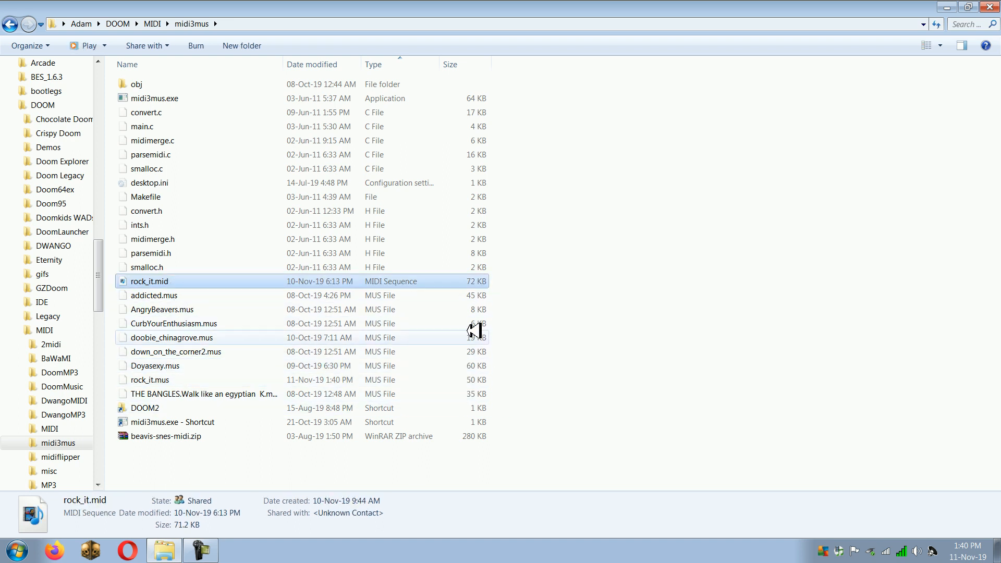
pyautogui.moveTo(385, 408)
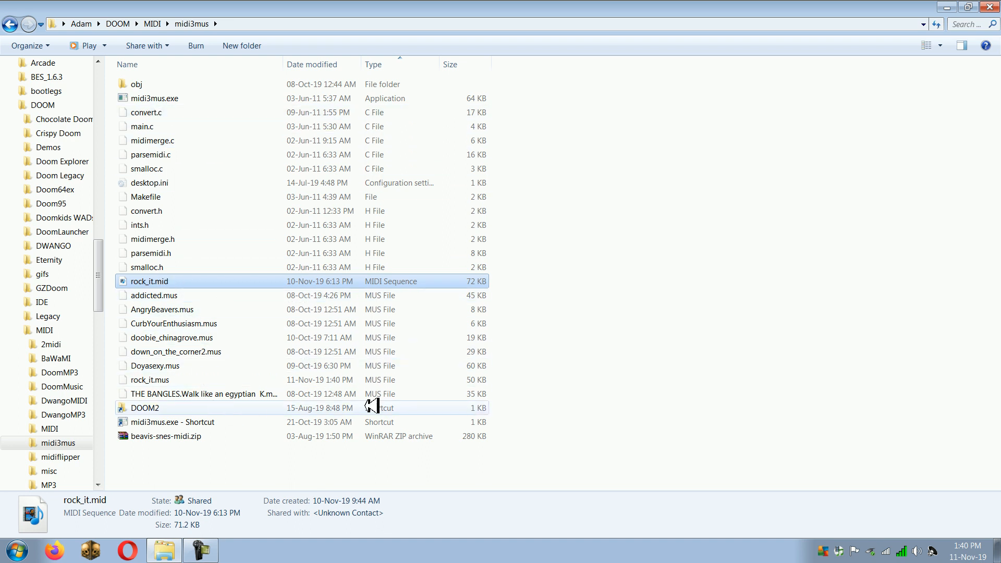
pyautogui.moveTo(172, 295)
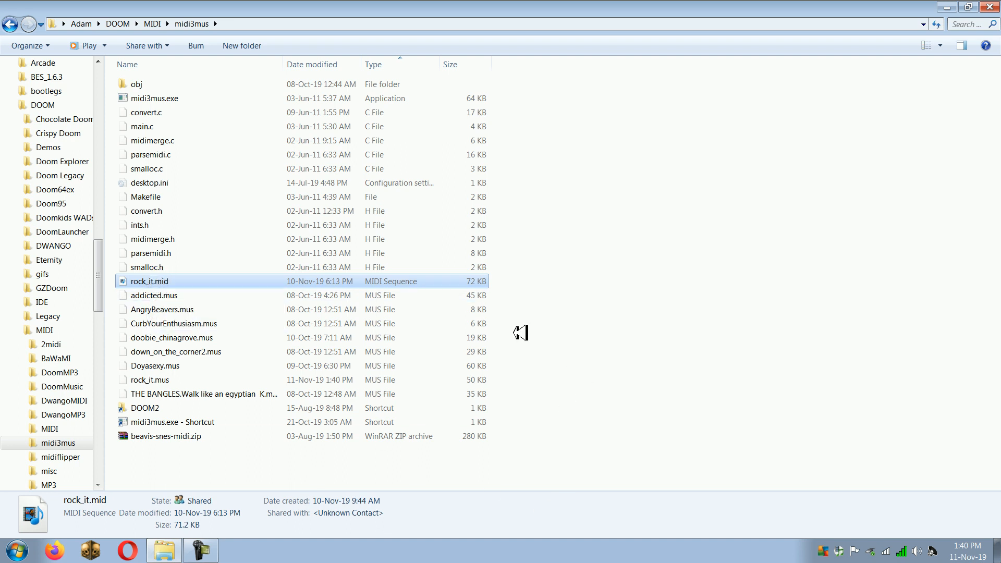
pyautogui.moveTo(166, 283)
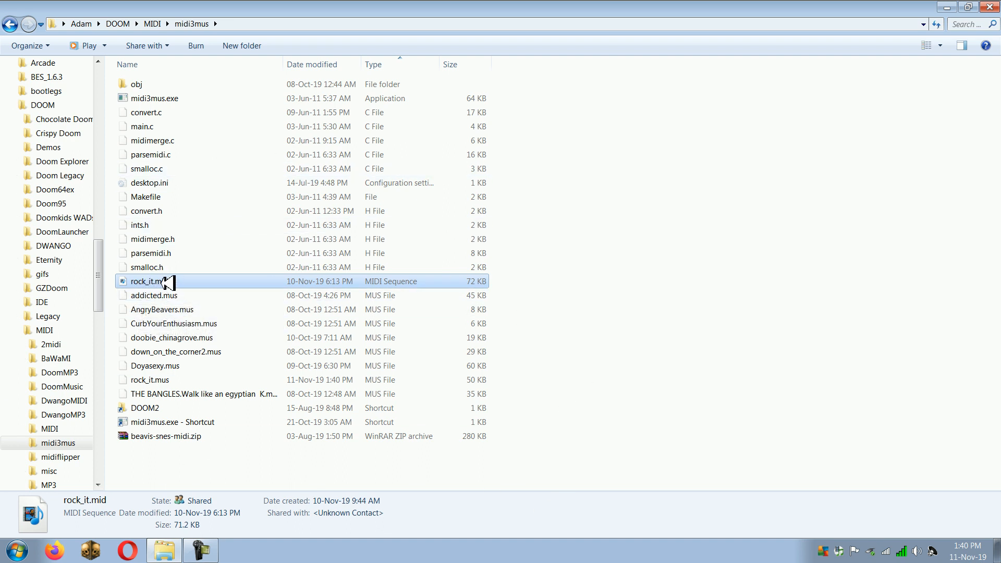
pyautogui.moveTo(153, 295)
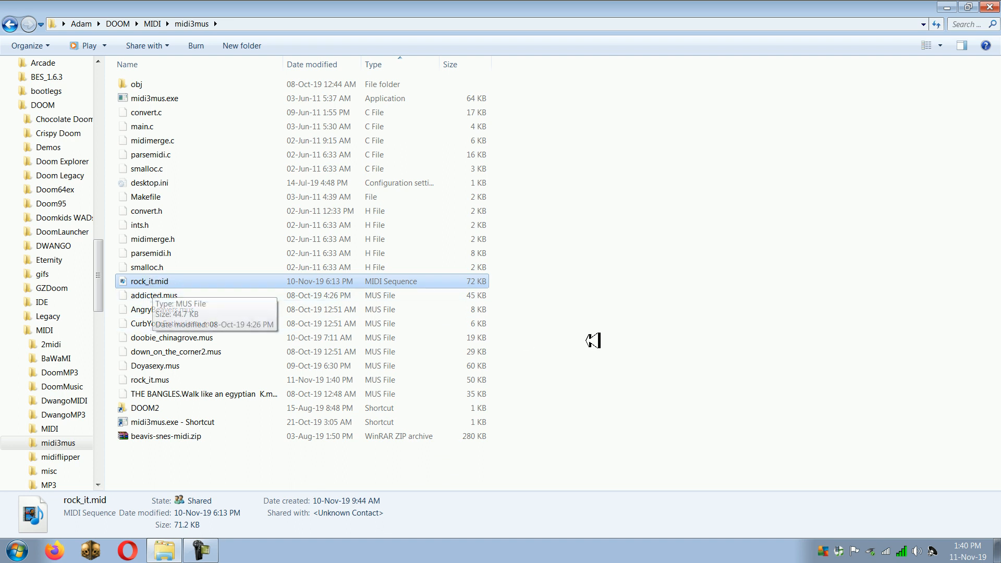
pyautogui.moveTo(159, 141)
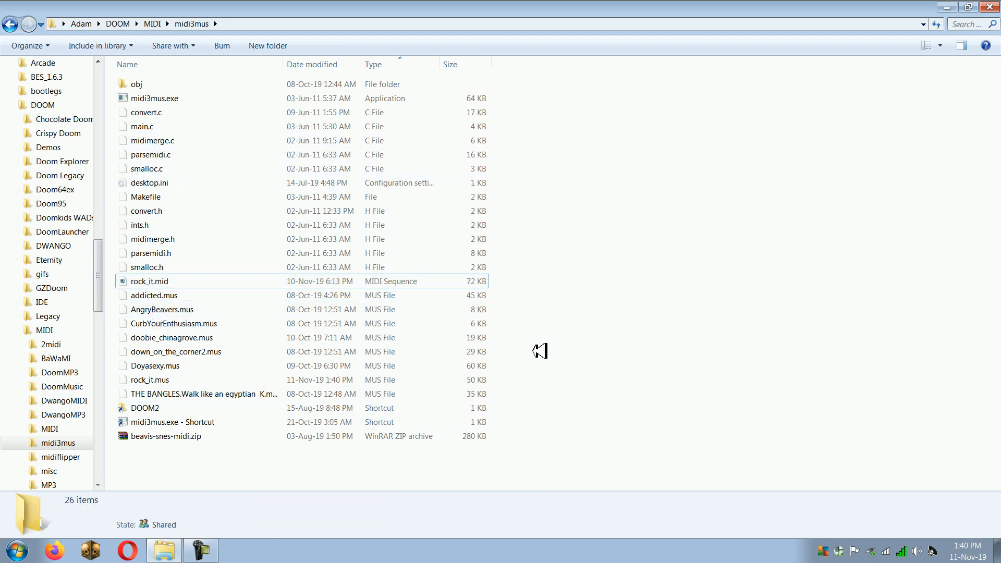
pyautogui.moveTo(160, 87)
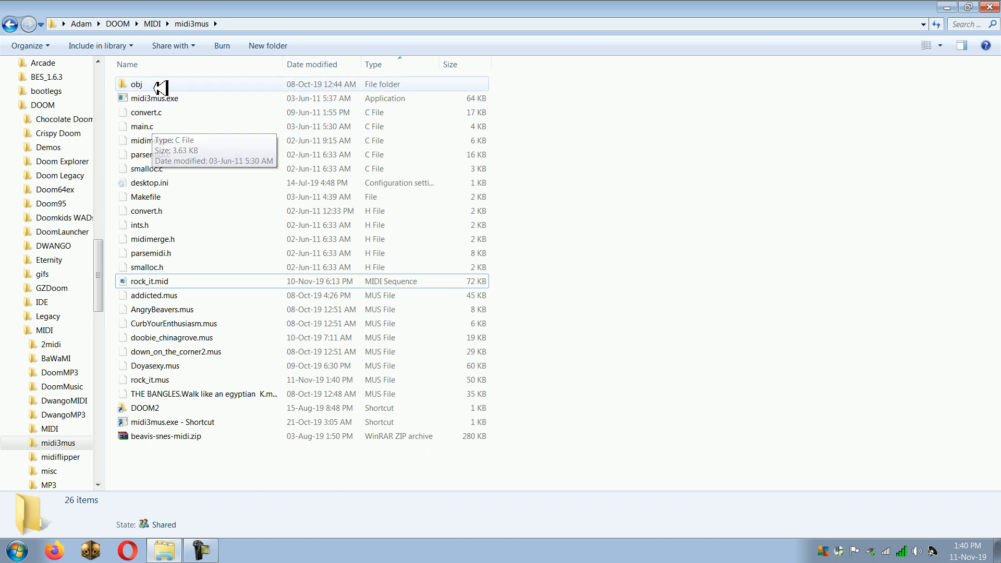
pyautogui.click(155, 99)
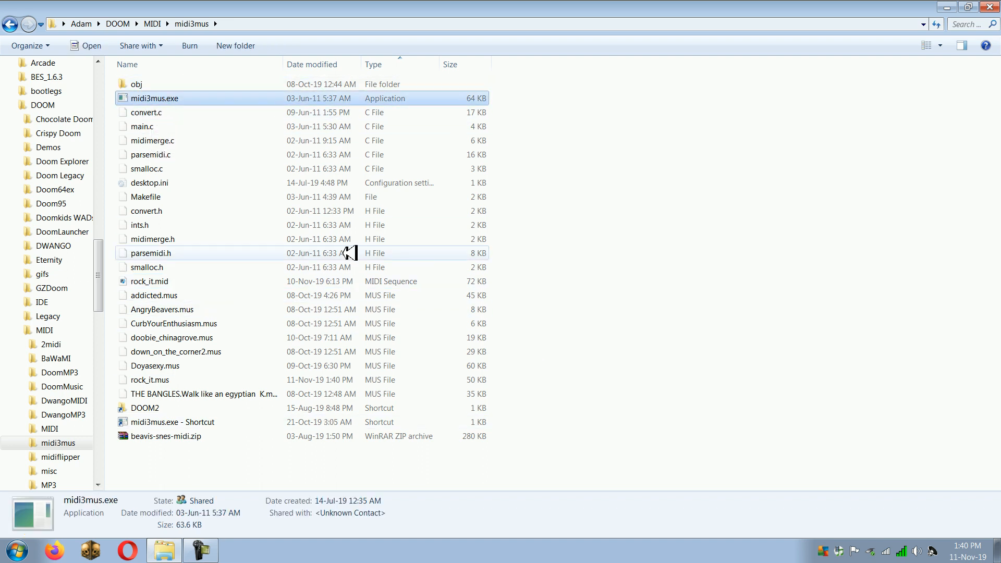
pyautogui.moveTo(570, 382)
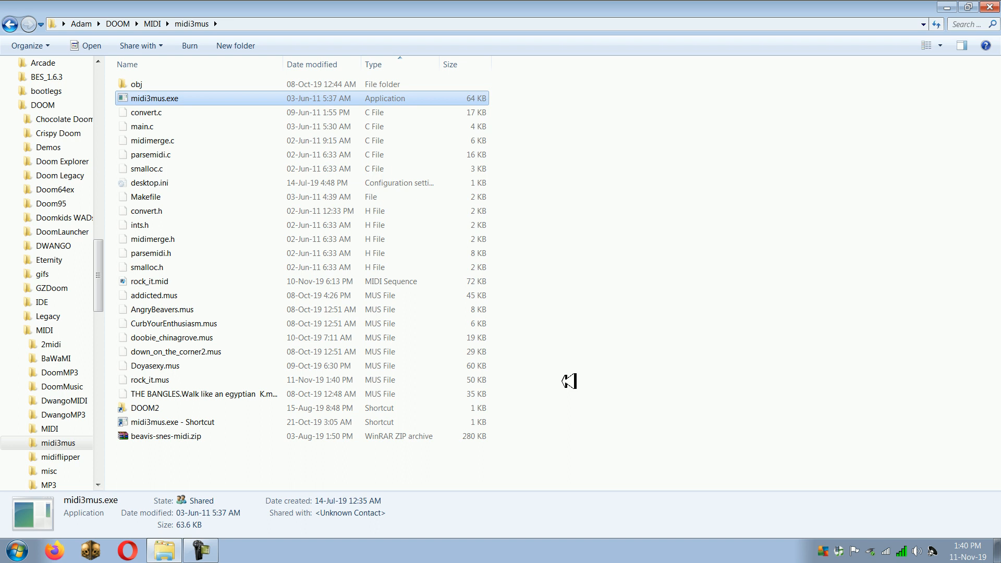